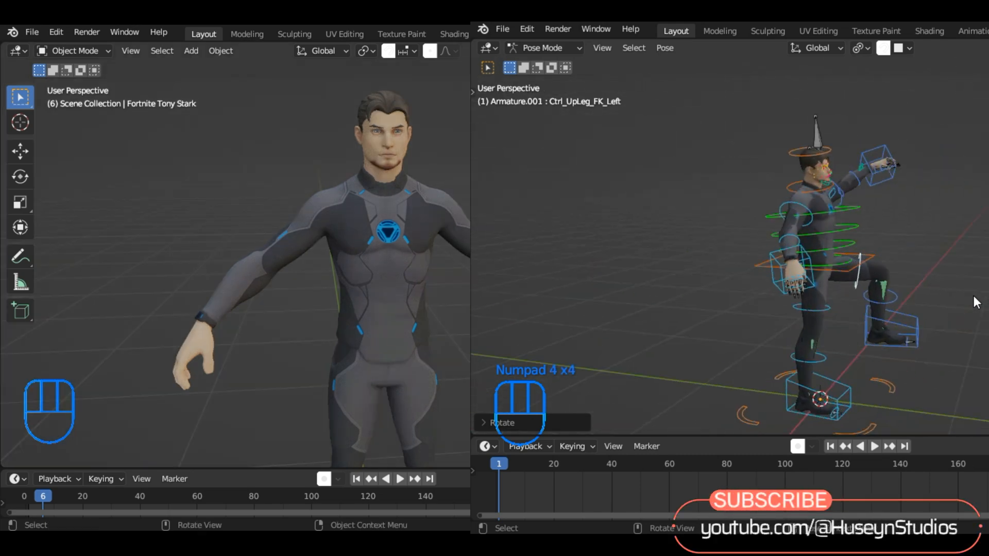
Download the Mixamo Blender add-on zip from Adobe's add-on page
key("Numpad4")
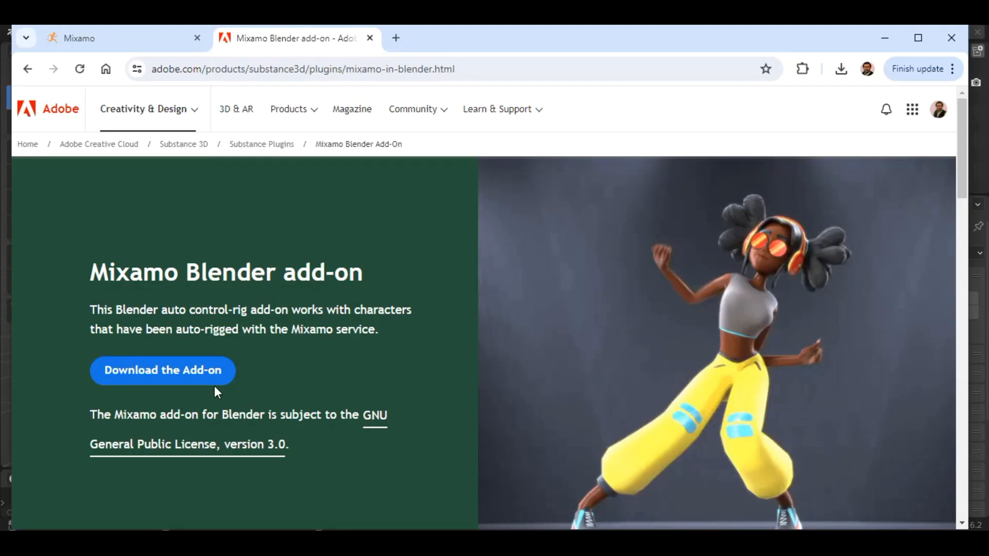
left_click(163, 370)
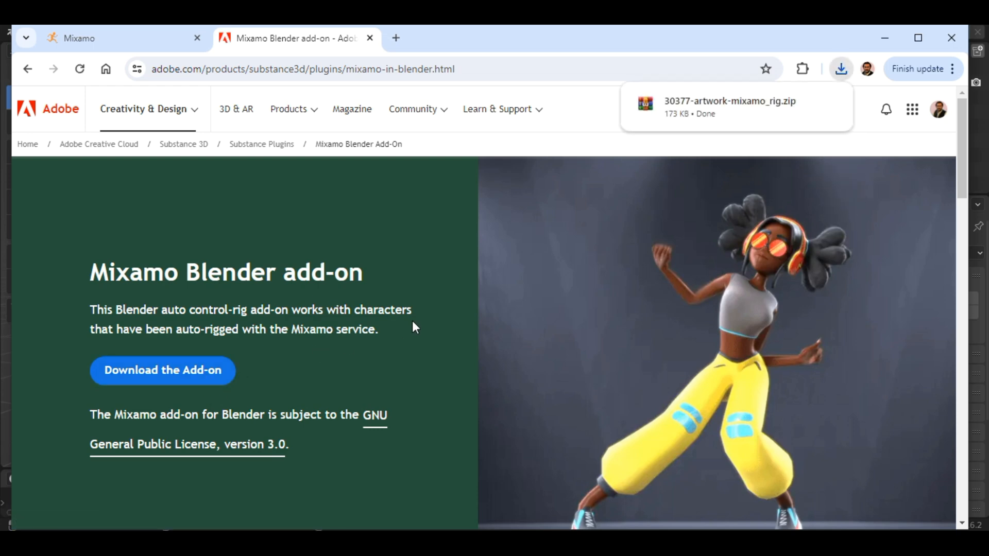
mouse_move(483, 522)
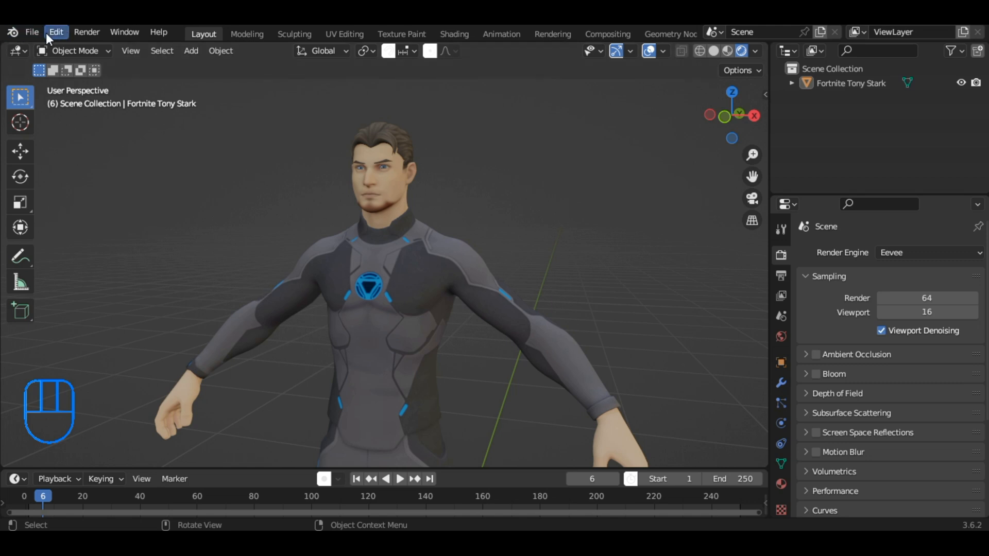
Install the mixamo_rig zip, enable Animation: Mixamo Rig, save preferences, and show the Mixamo tab
left_click(56, 32)
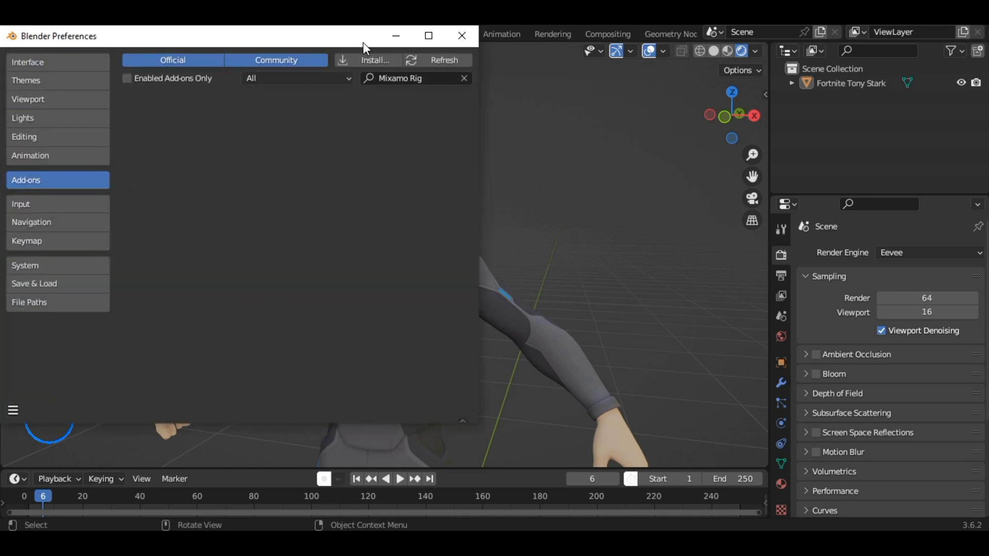
left_click(376, 60)
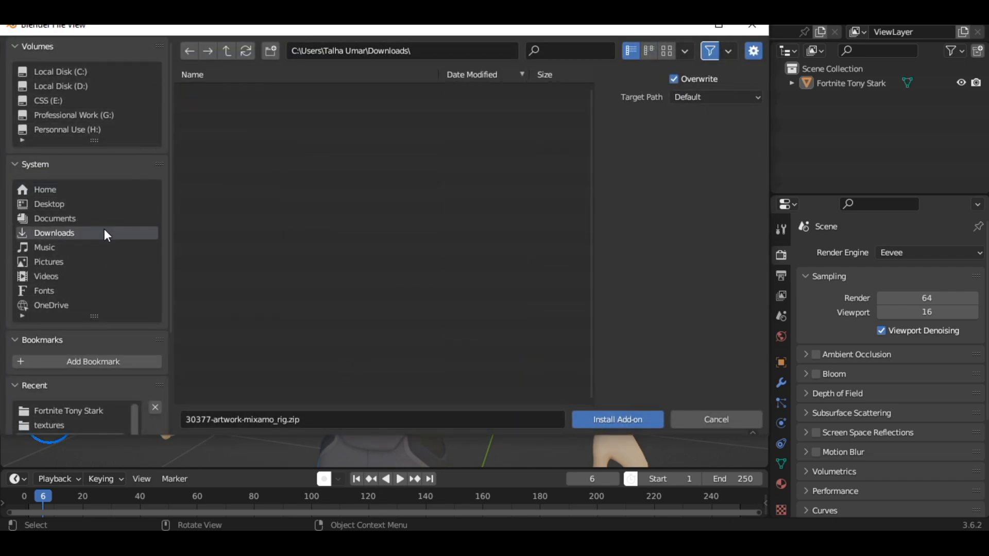
left_click(259, 134)
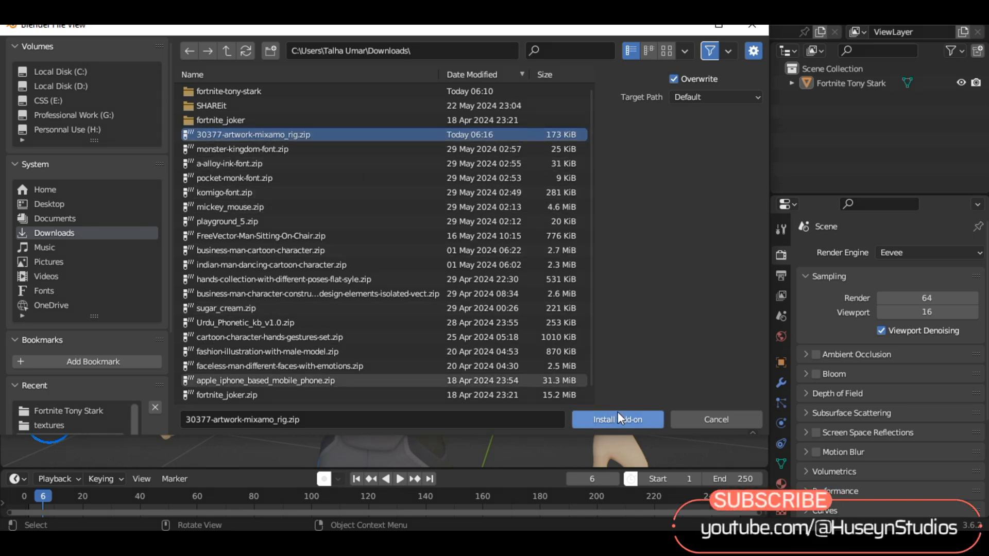
left_click(617, 419)
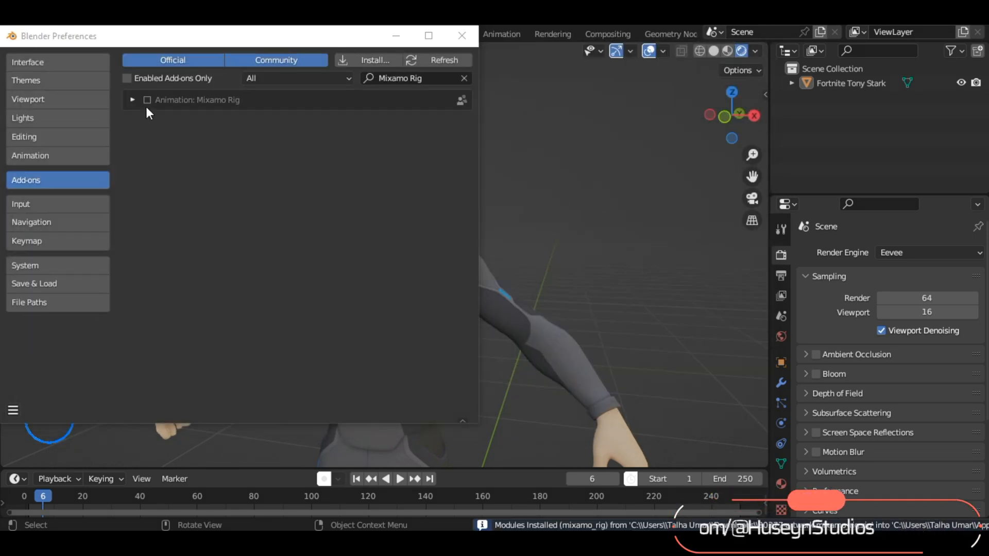
left_click(132, 99)
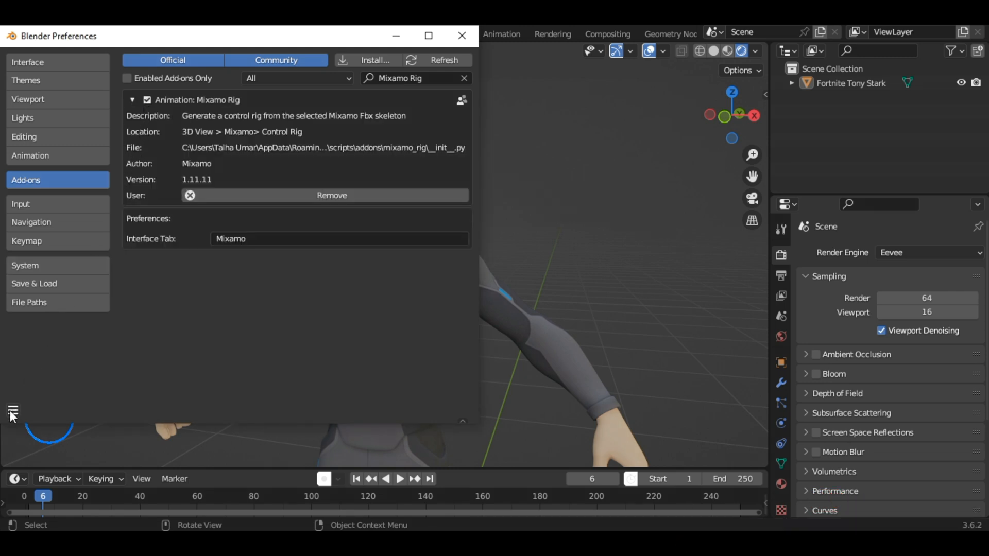
left_click(12, 411)
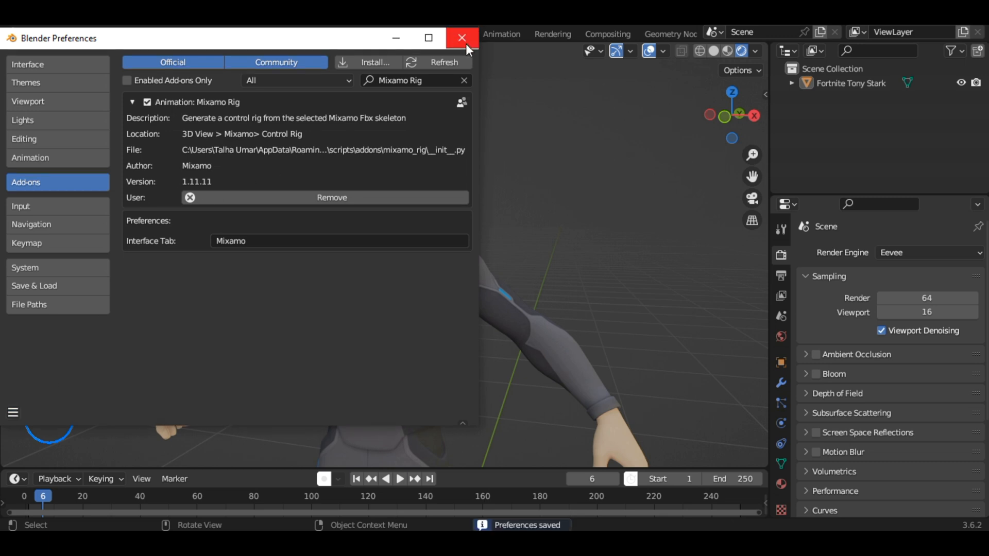
left_click(461, 37)
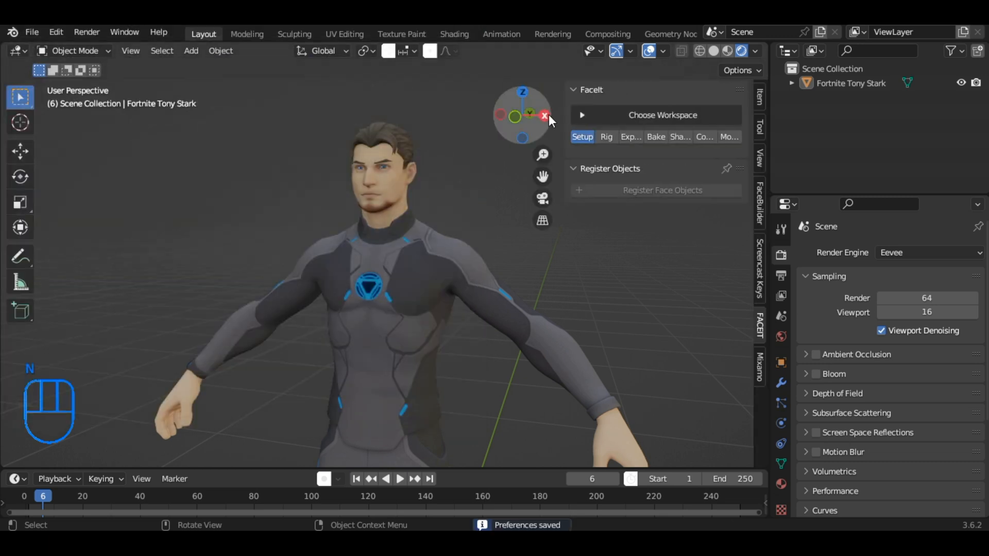
left_click(759, 363)
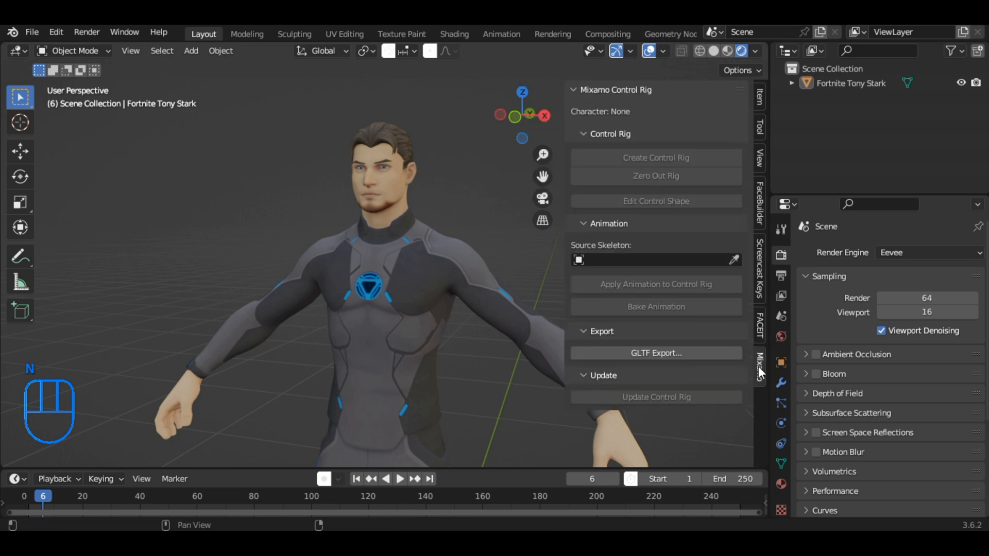
mouse_move(754, 279)
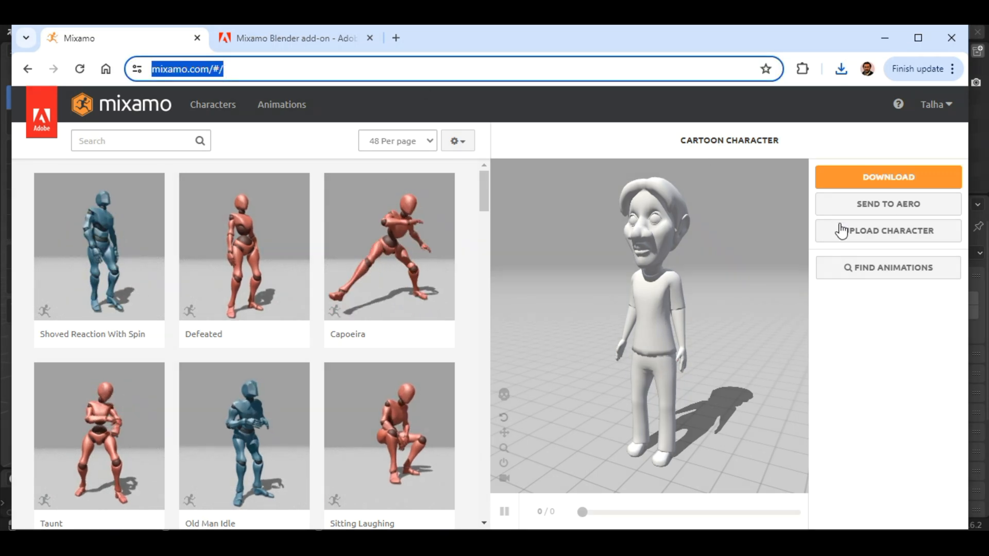
Upload and auto-rig Tony Stark on Mixamo, apply the Defeated animation, and download it
left_click(887, 230)
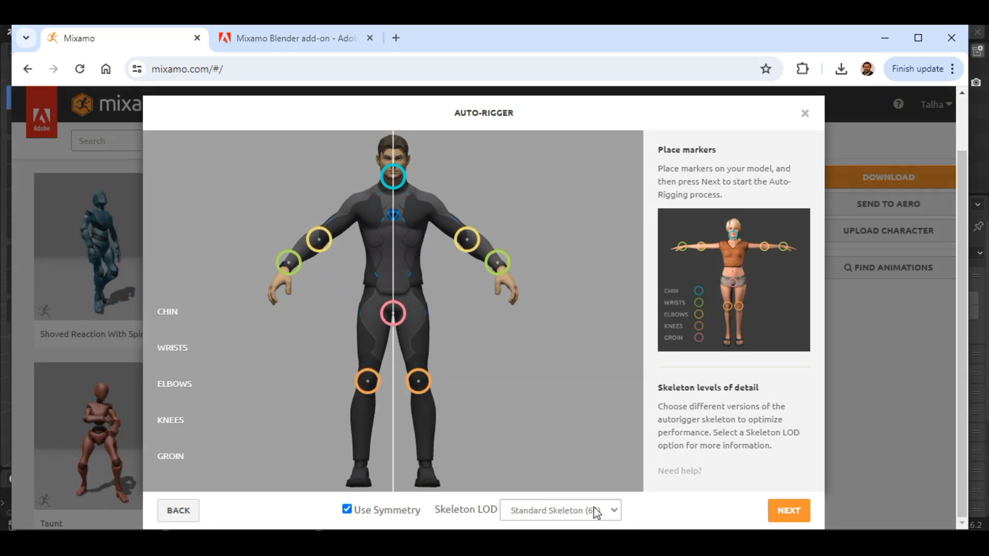
left_click(788, 511)
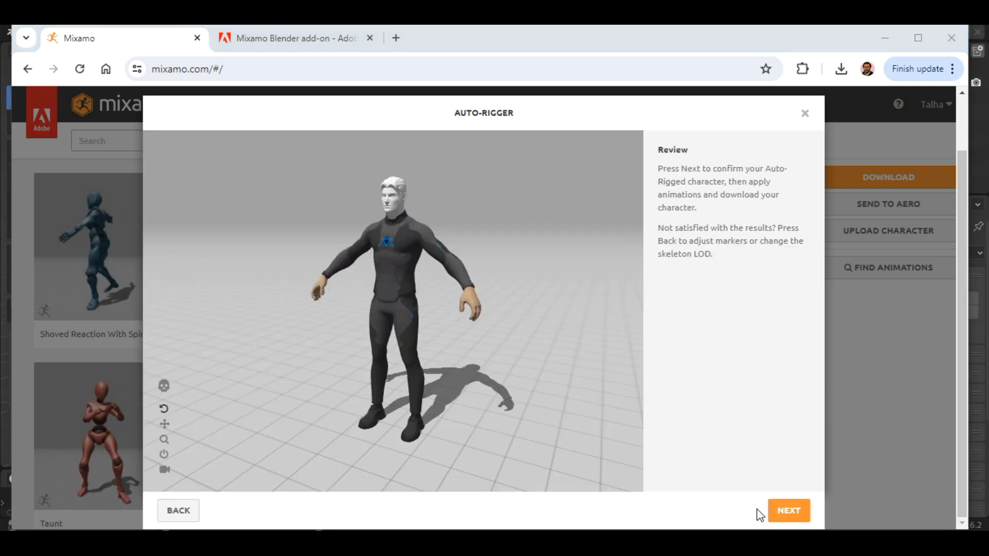
left_click(788, 510)
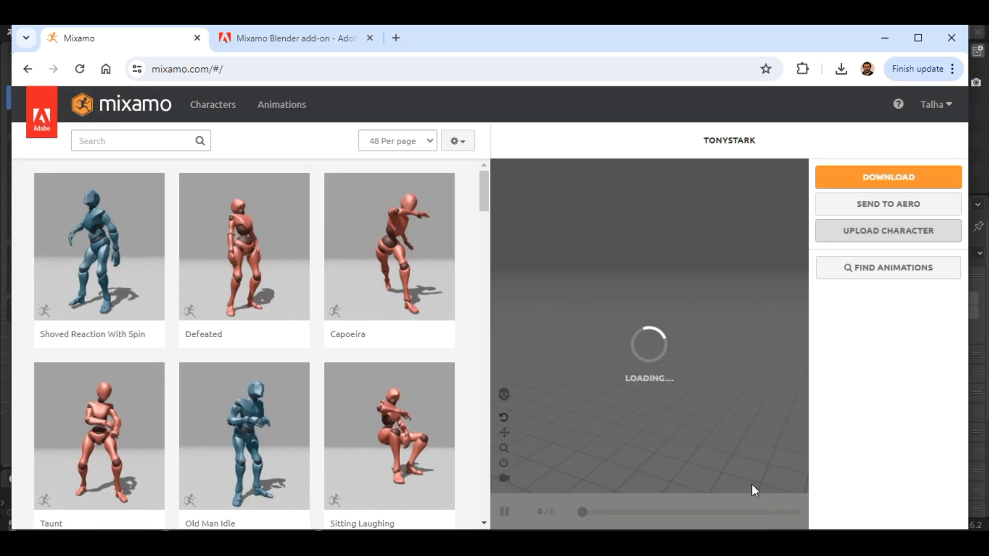
left_click(244, 246)
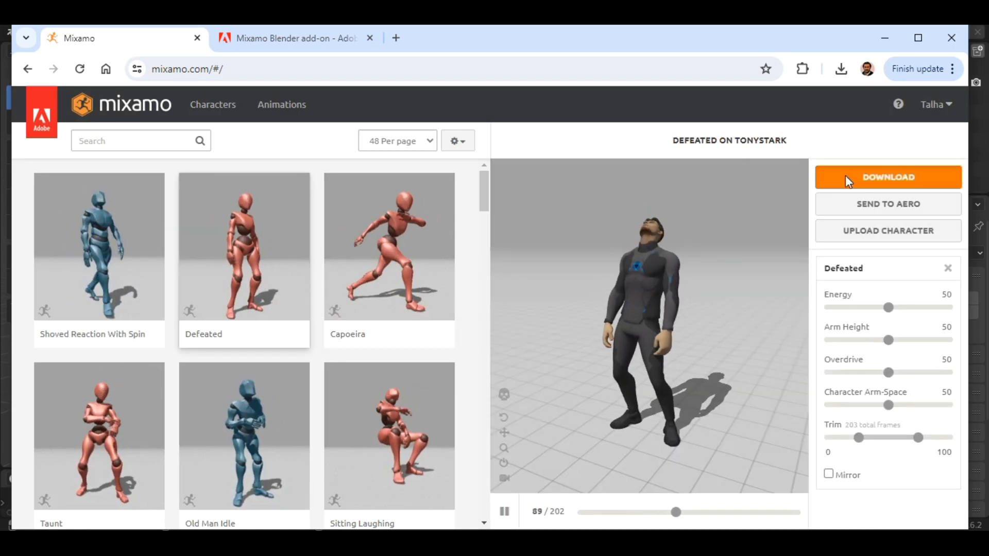
left_click(887, 178)
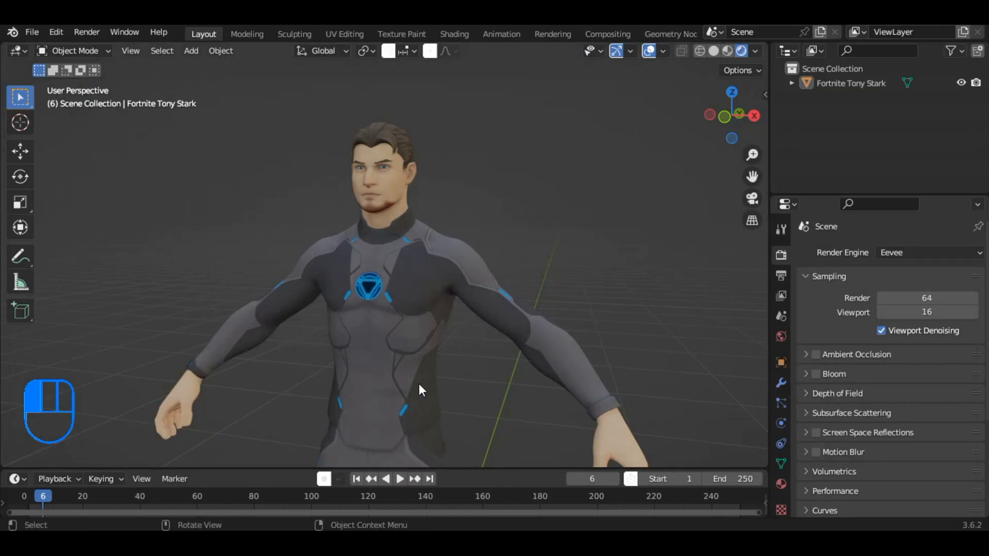
Delete the original Tony Stark model and import Defeated.fbx in its place
left_click(422, 389)
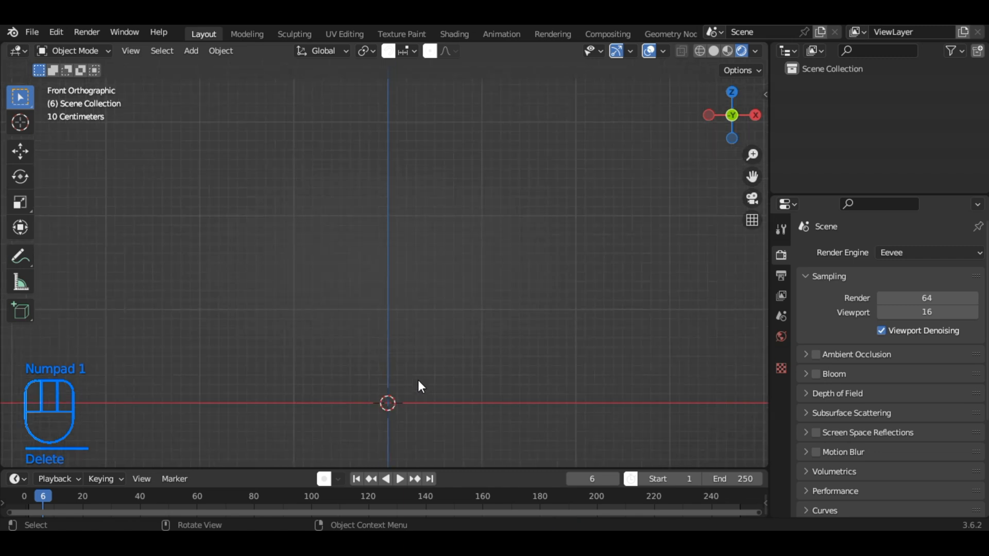
left_click(31, 32)
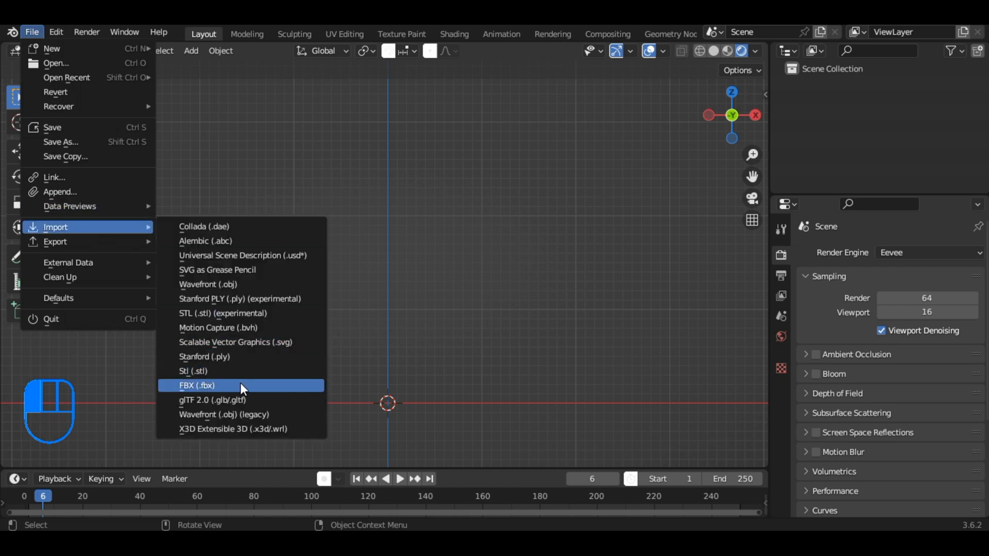
left_click(198, 385)
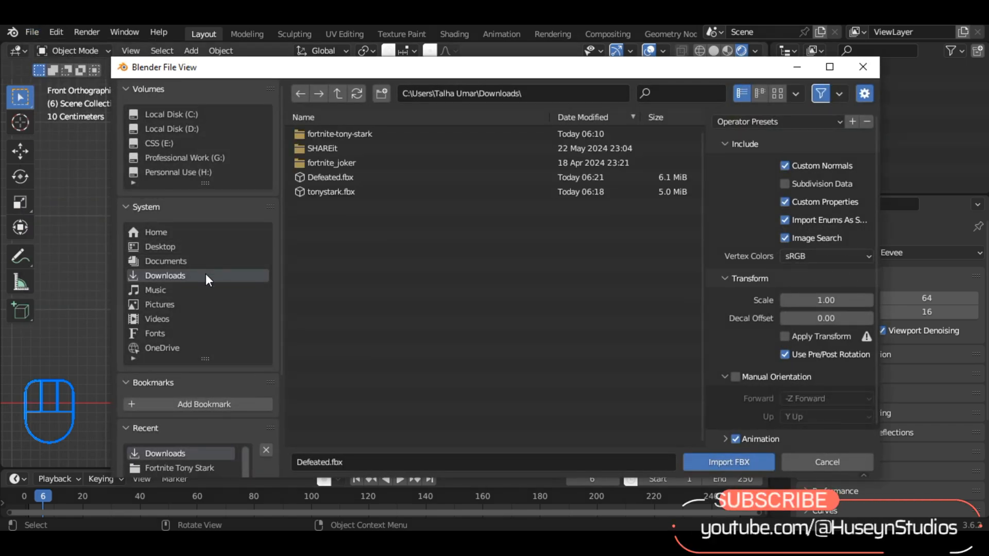
left_click(329, 177)
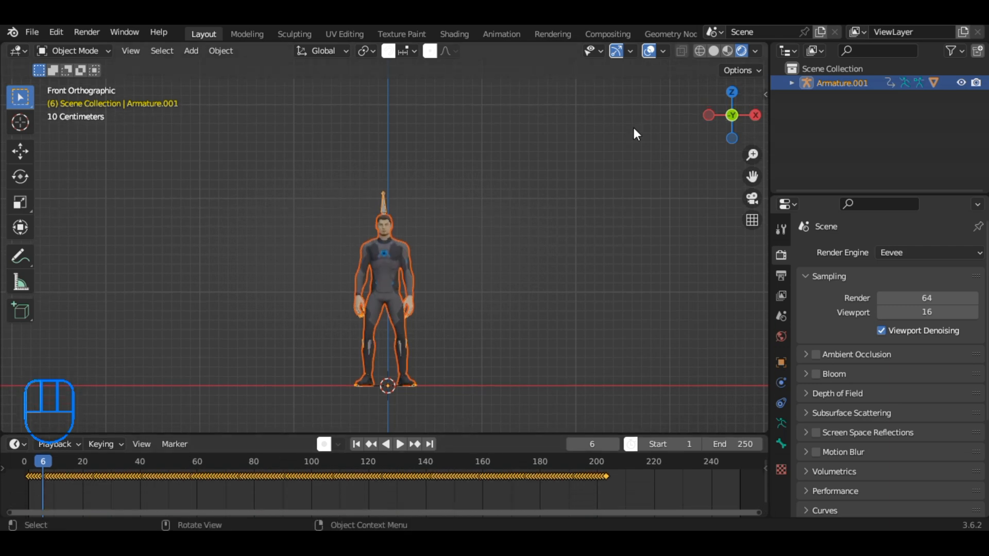
left_click(400, 444)
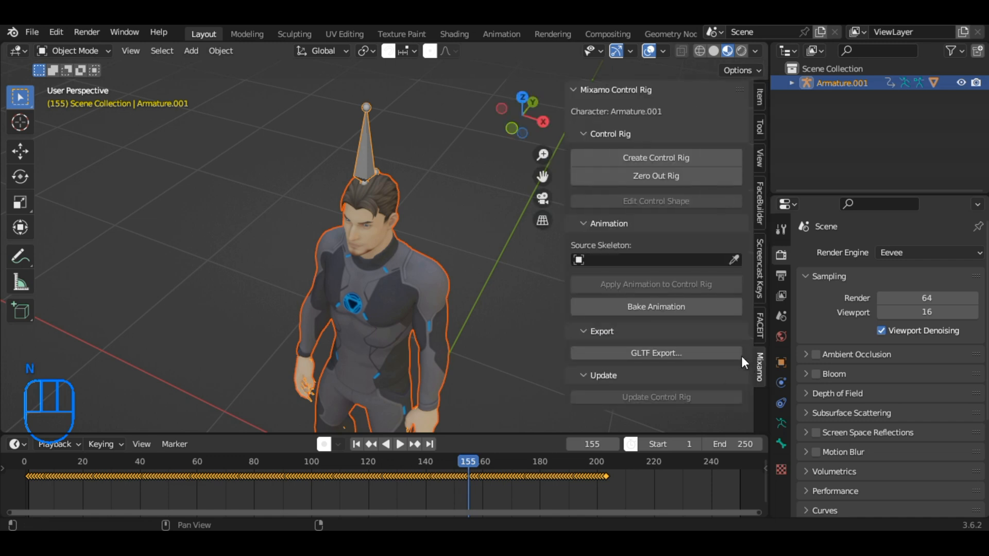
mouse_move(684, 180)
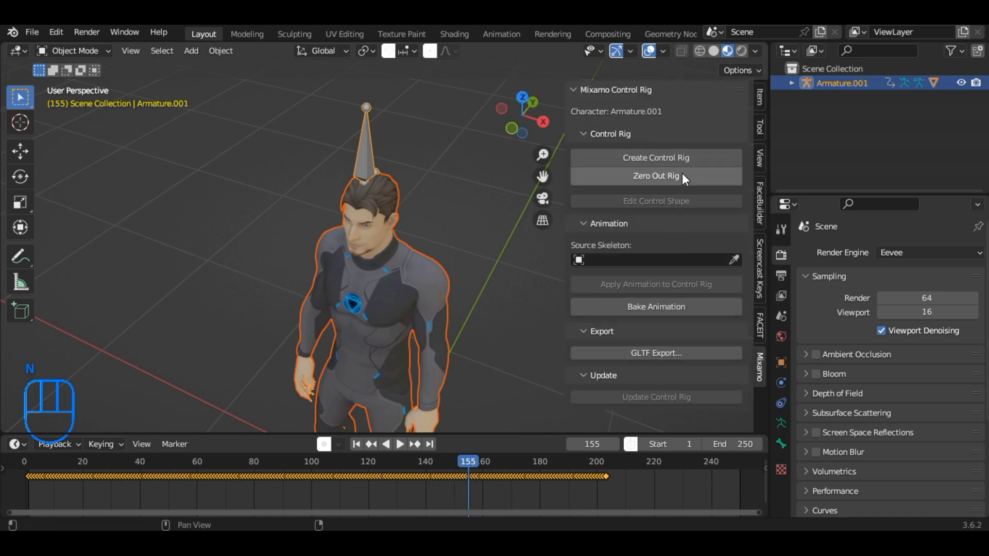
Zero out the armature in front view, then create the control rig with leg IK
left_click(655, 176)
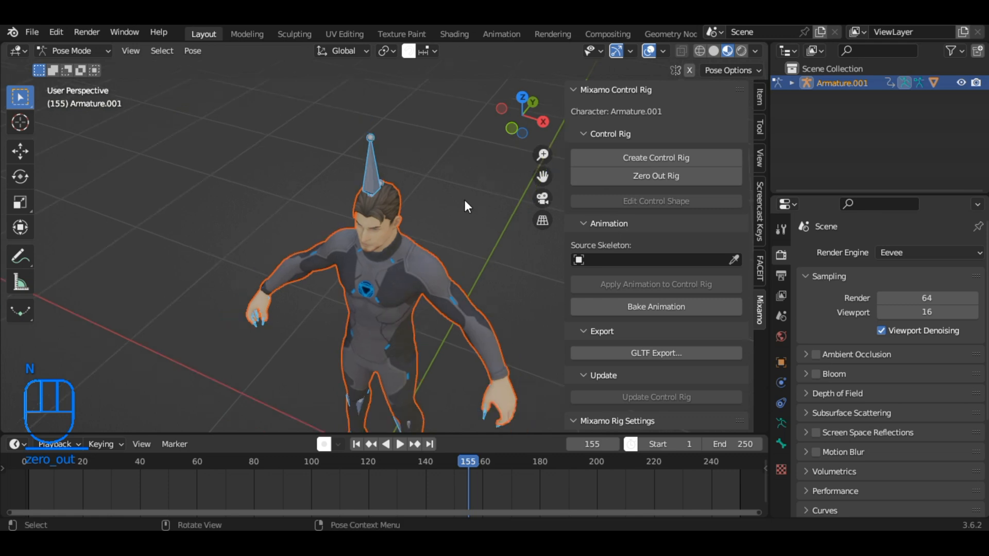
key("KP_1")
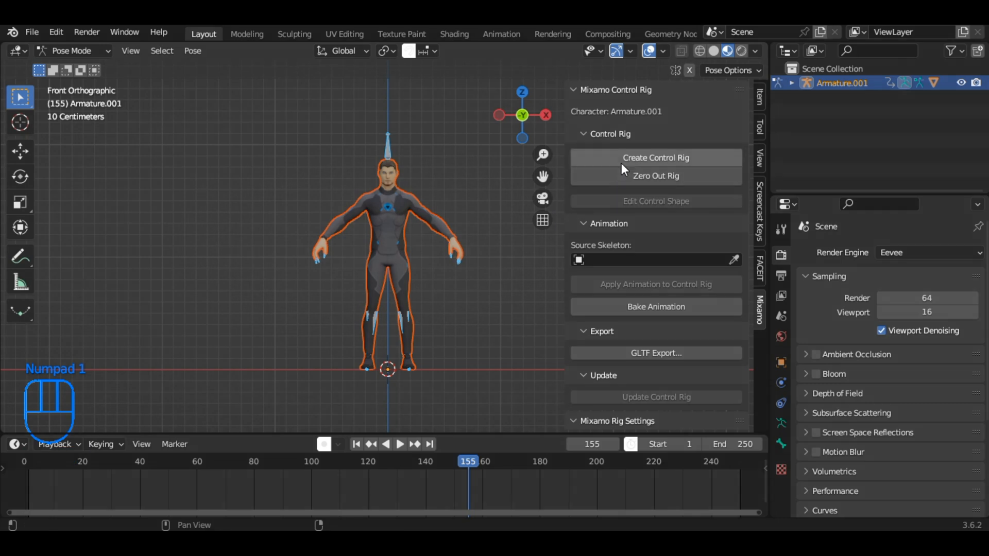
left_click(655, 157)
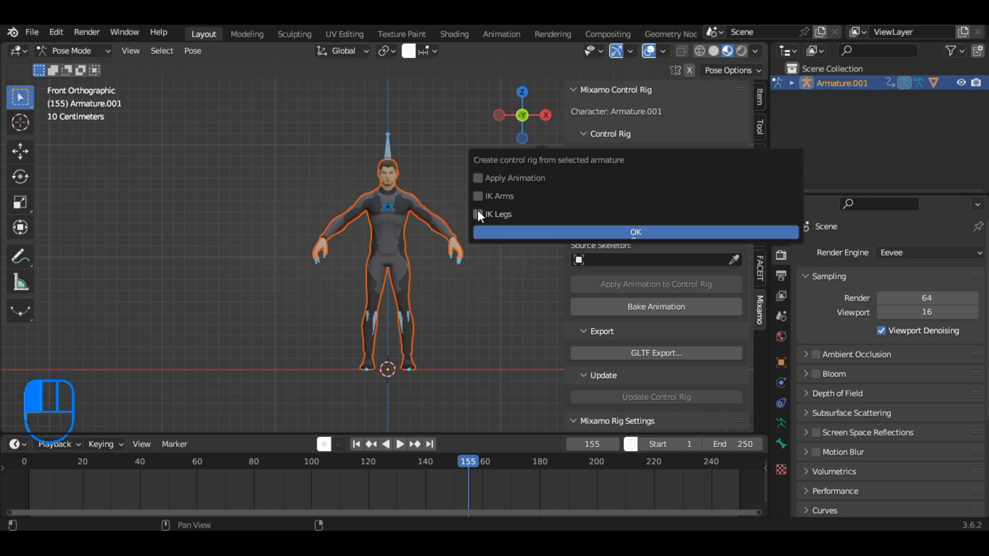
left_click(635, 232)
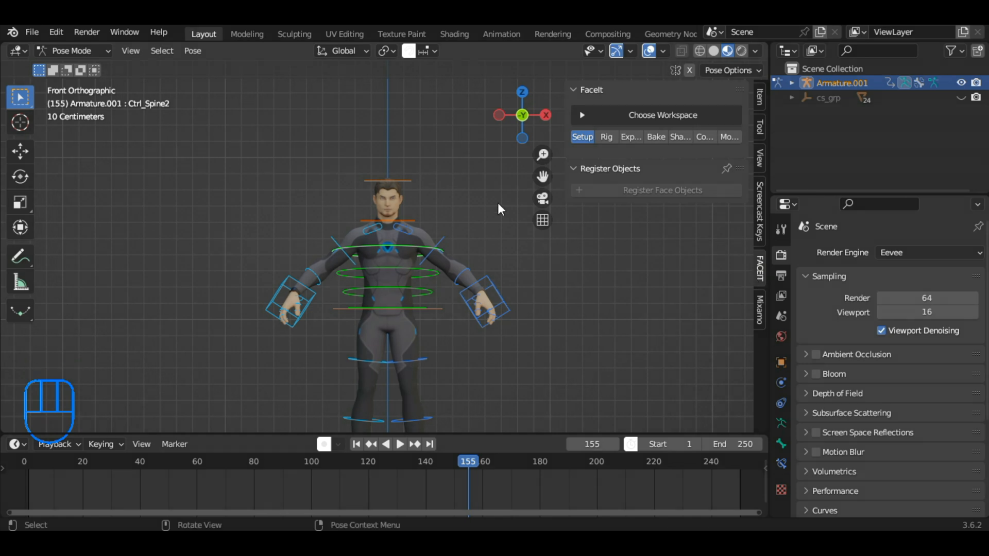
Return to Object Mode, register the character mesh in FaceIt, and enter Edit Mode
left_click(71, 50)
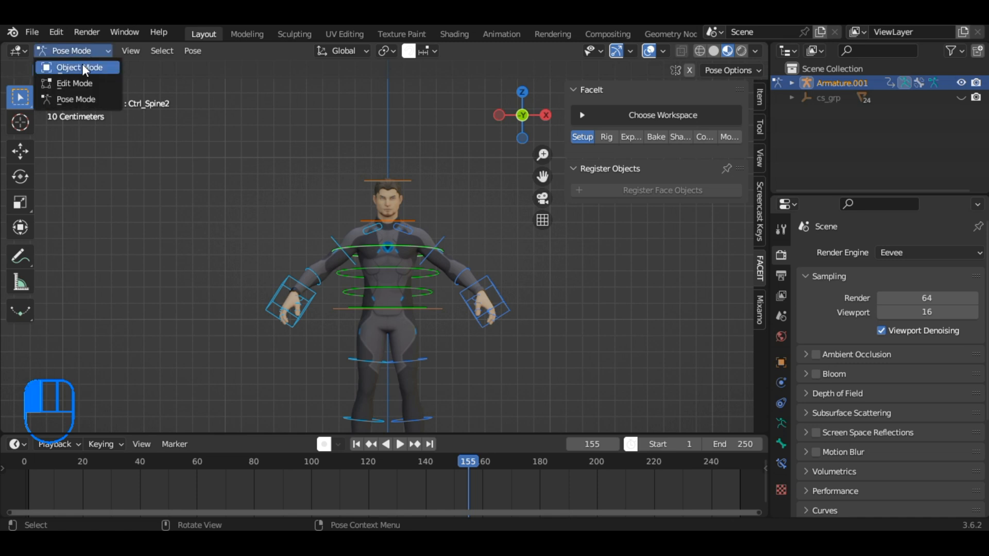
left_click(78, 67)
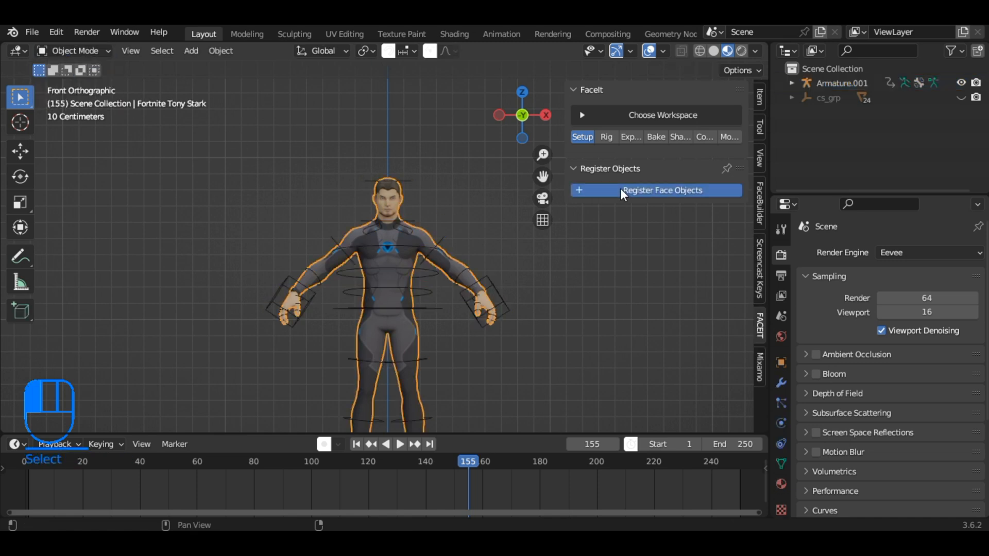
left_click(661, 190)
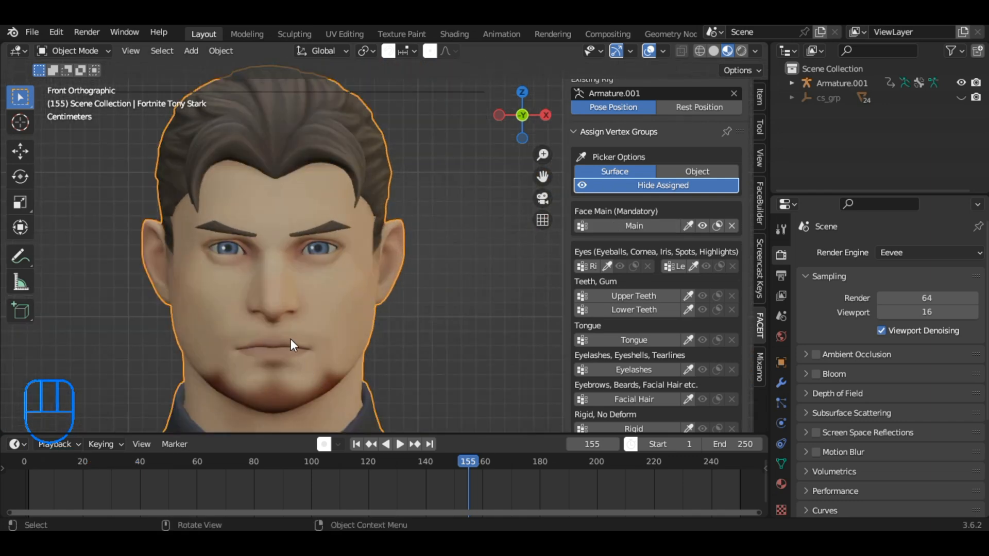
key("Tab")
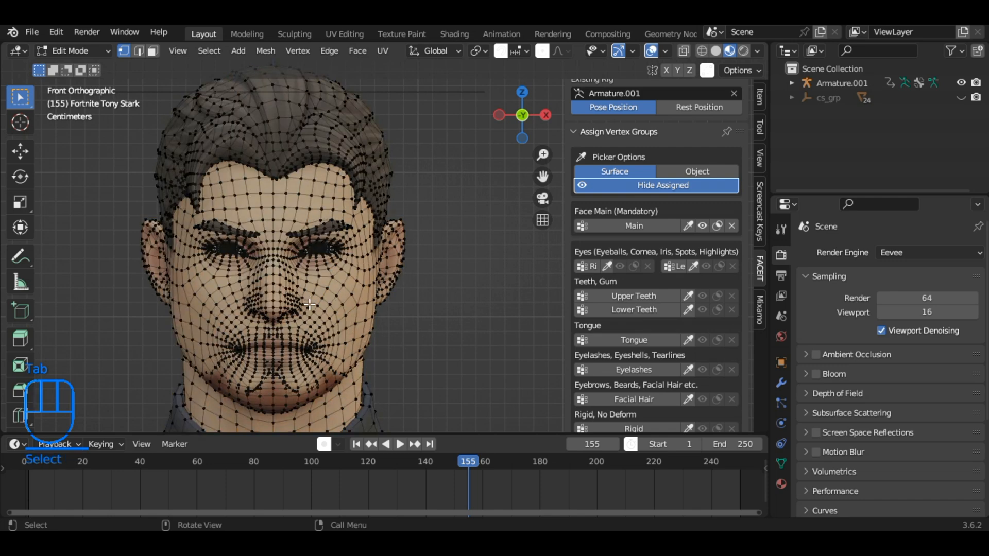
Select and assign the face, upper teeth, lower teeth and tongue geometry to FaceIt groups
key("ctrl+l")
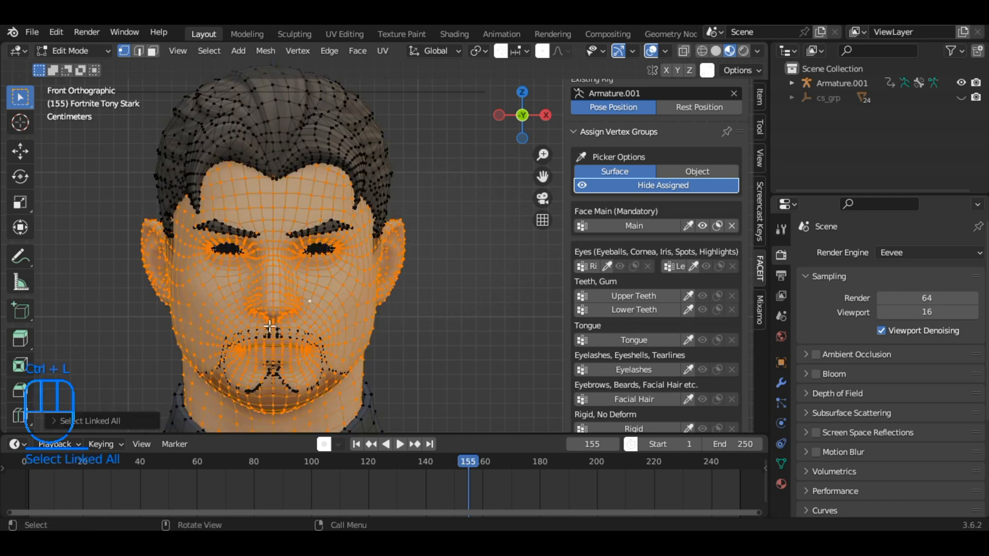
left_click(633, 225)
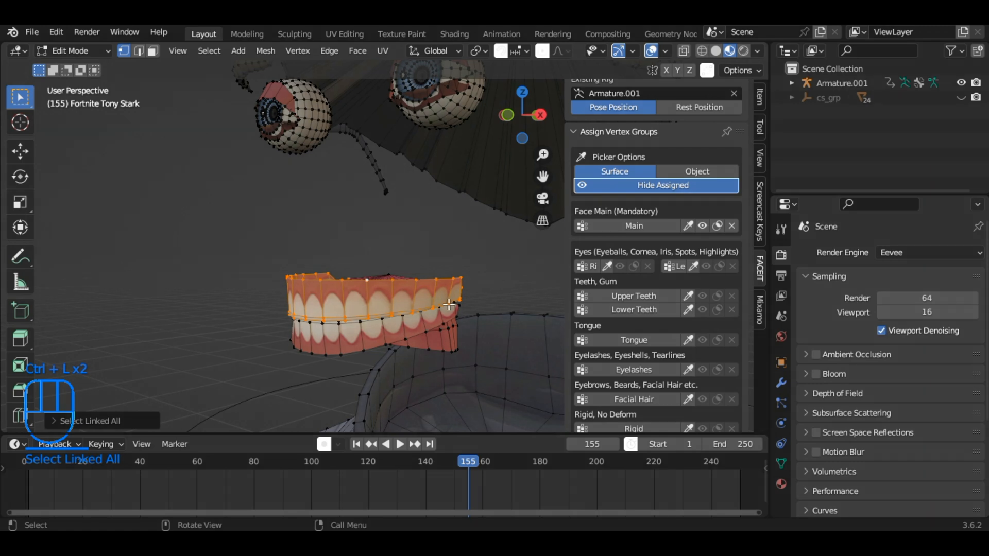
left_click(581, 295)
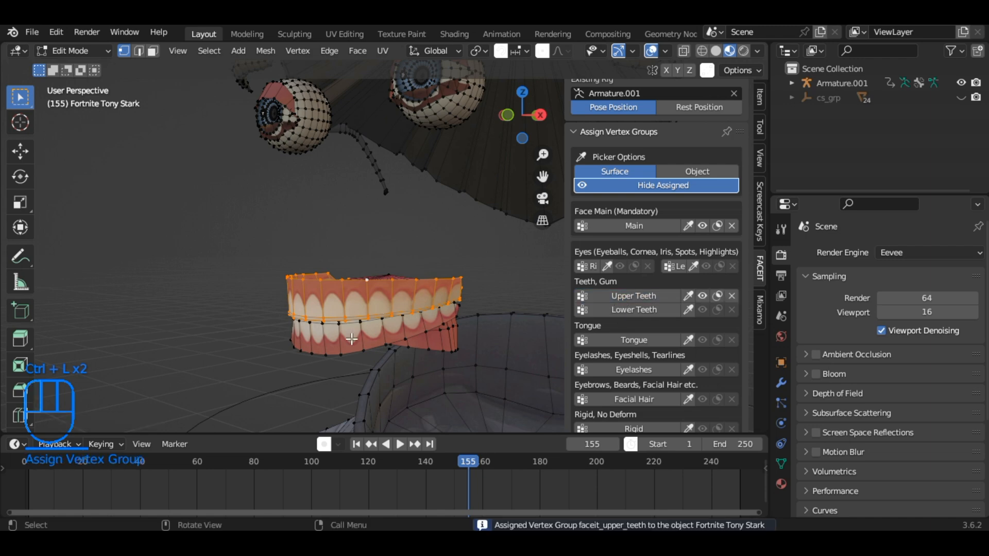
key("Ctrl+L")
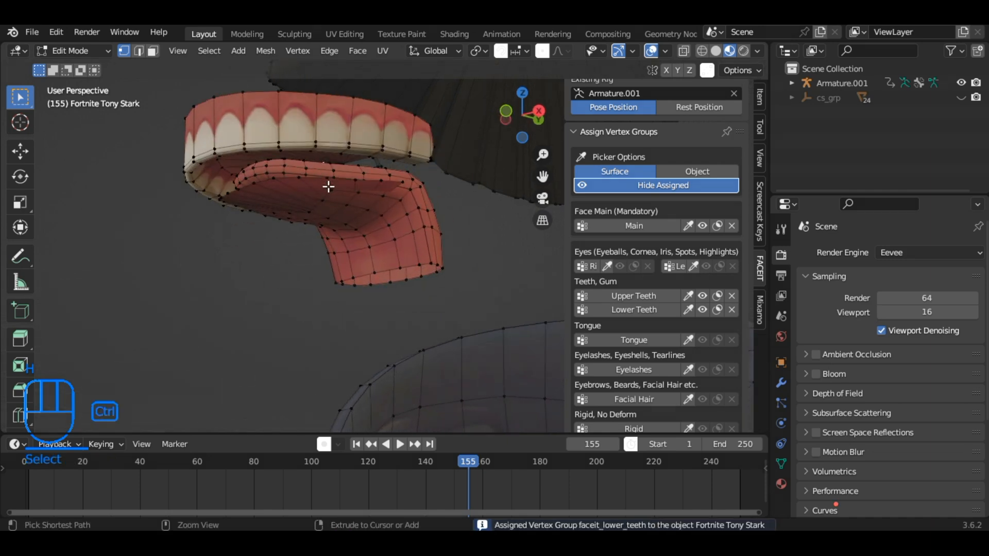
key("ctrl+l")
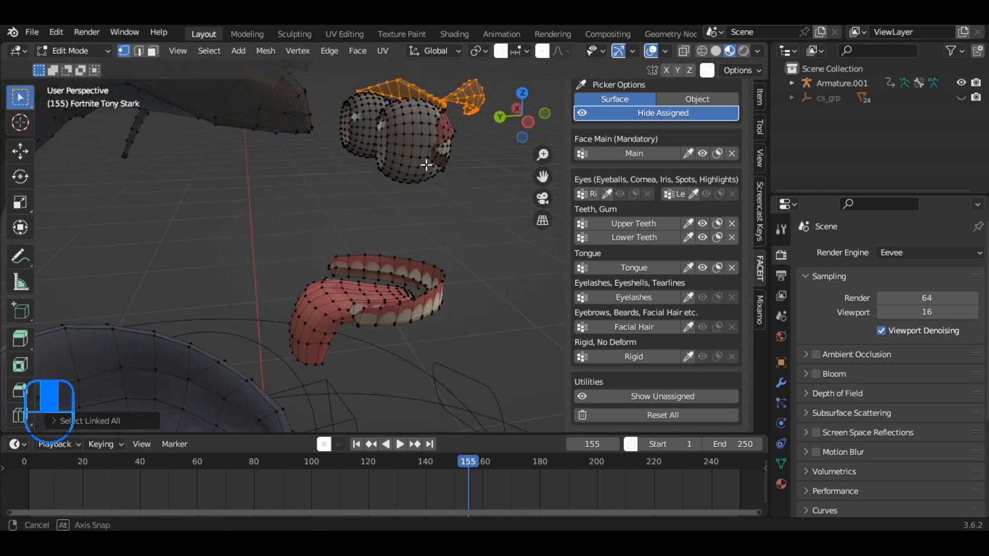
Assign the eyelashes and left and right eyeballs to FaceIt groups, then reveal hidden geometry
key("1")
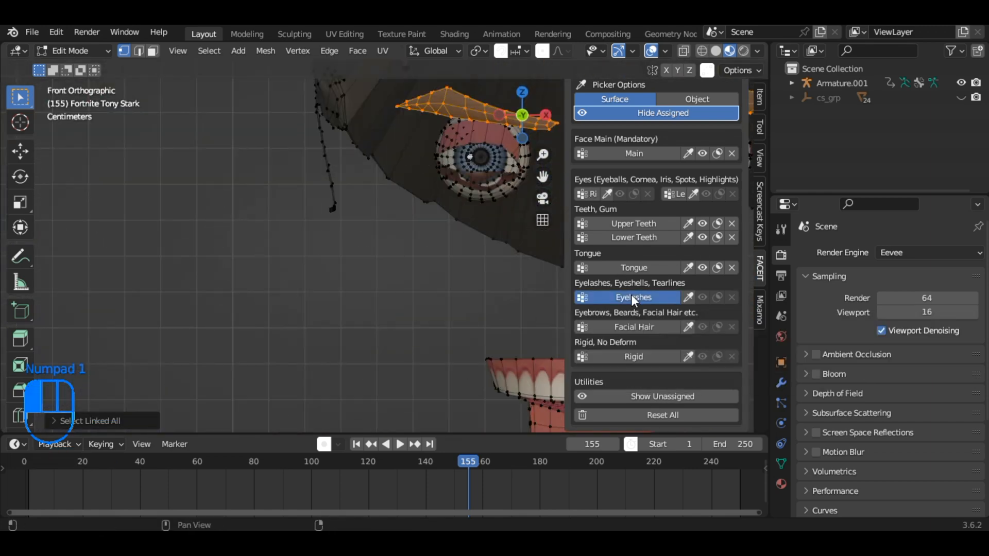
left_click(633, 297)
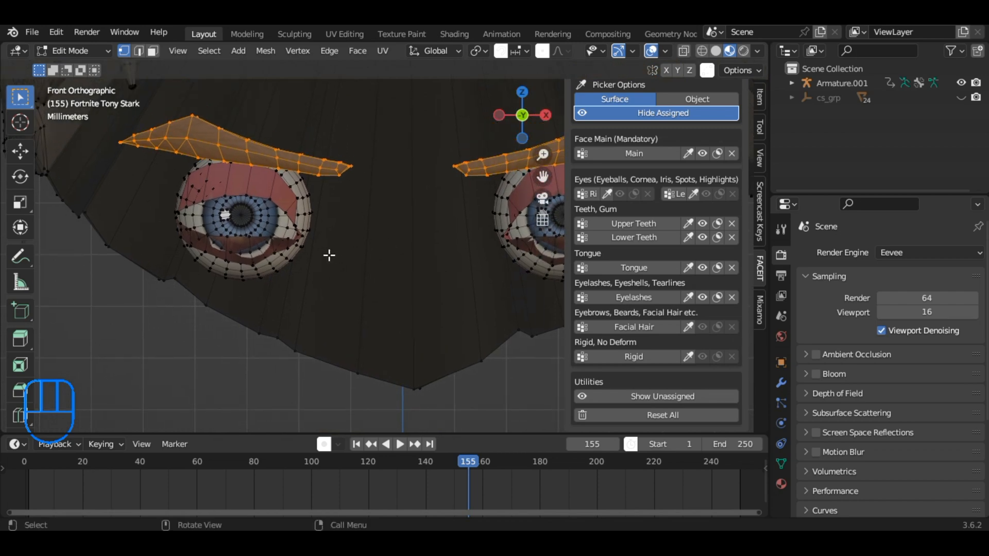
key("ctrl+l")
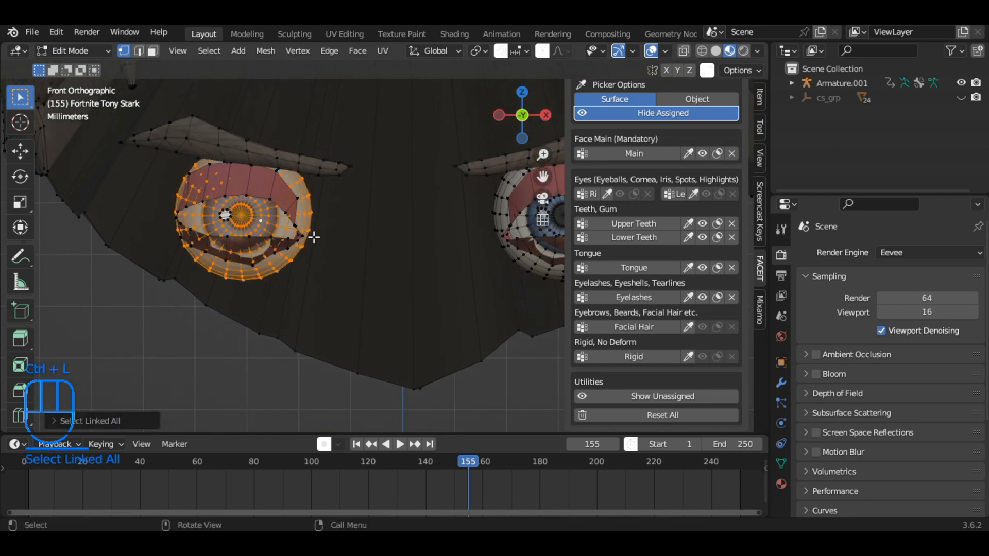
key("ctrl+l")
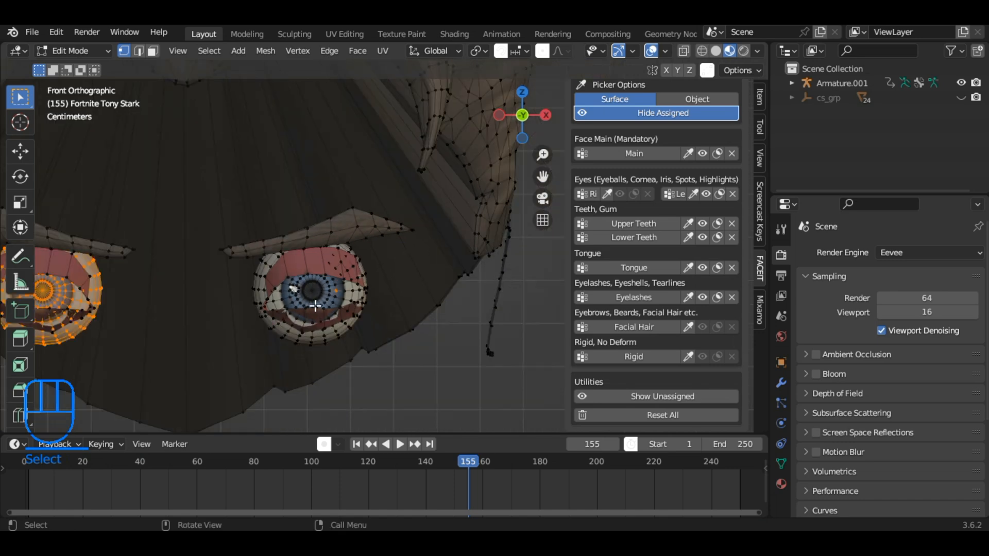
key("ctrl+l")
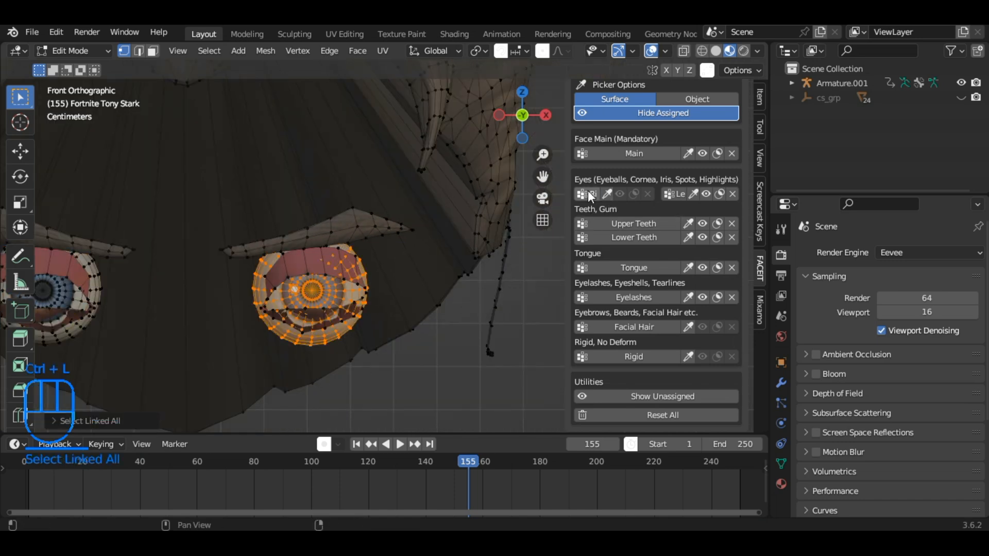
key("alt+h")
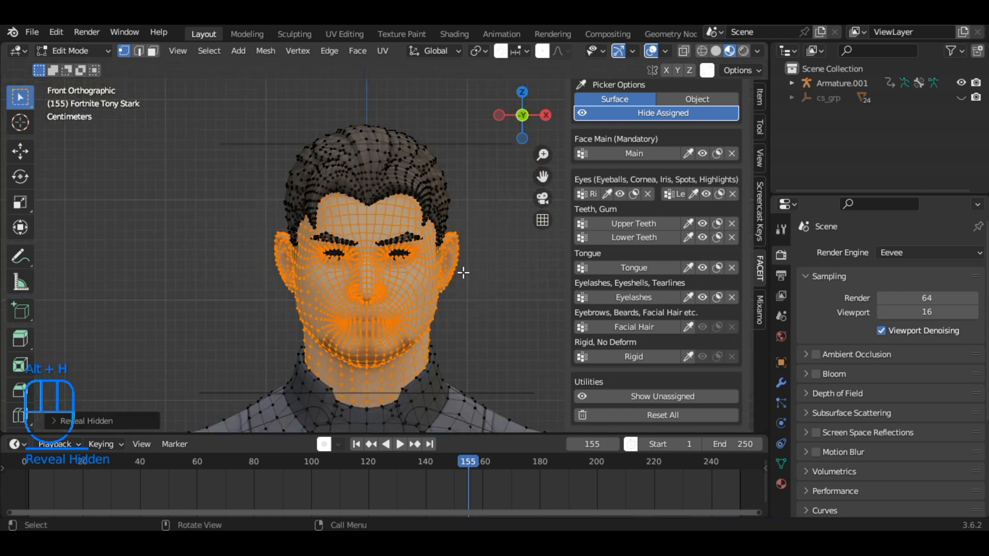
Toggle Edit Mode and open FaceIt's Rig stage with the Landmarks tools
key("Tab")
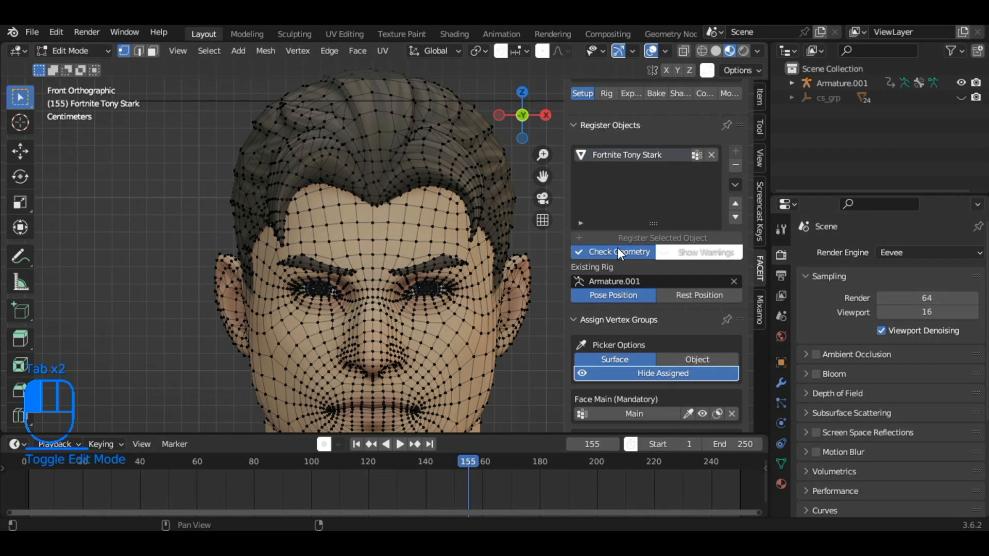
left_click(619, 252)
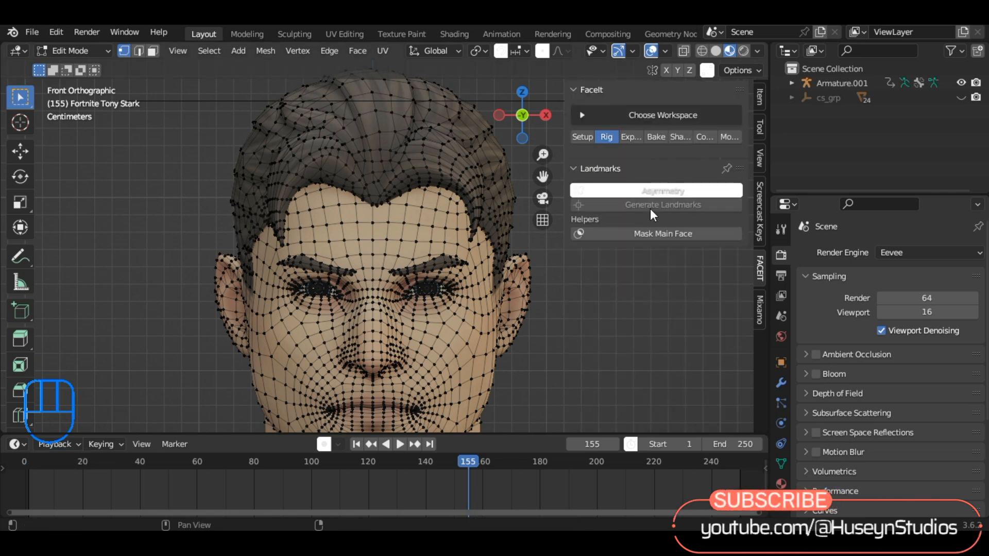
mouse_move(644, 190)
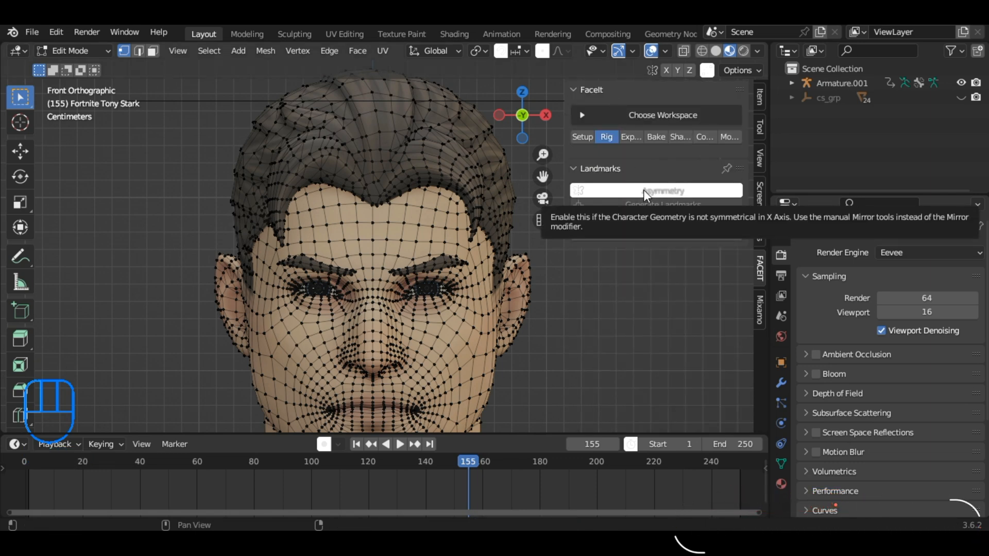
Generate the facial landmarks and move the mouth landmarks to fit Tony Stark's face
left_click(661, 204)
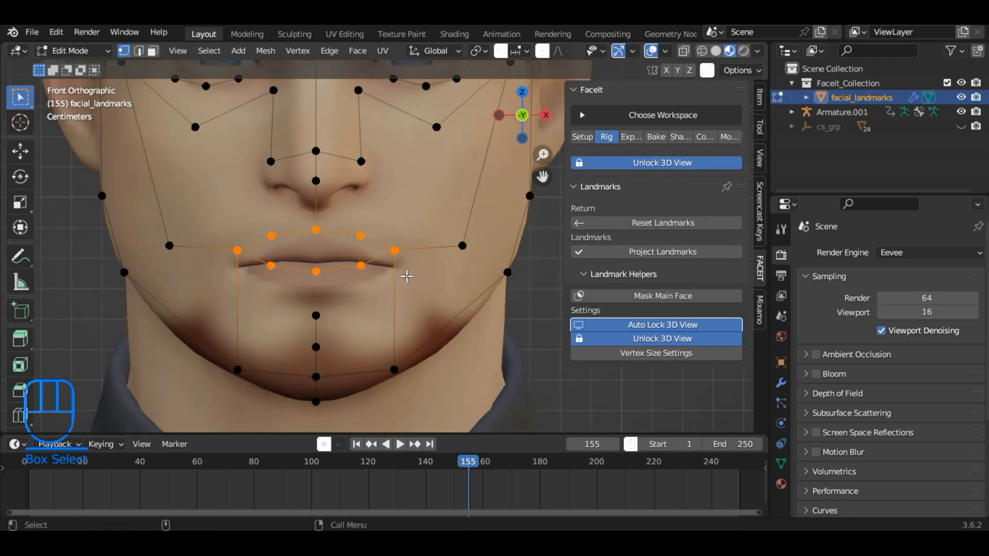
key("g")
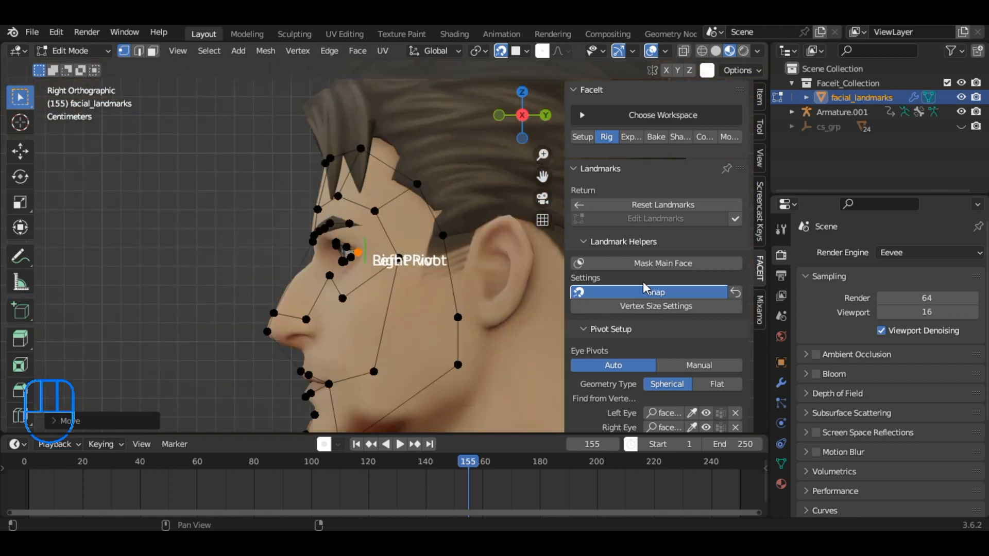
scroll("down", 3)
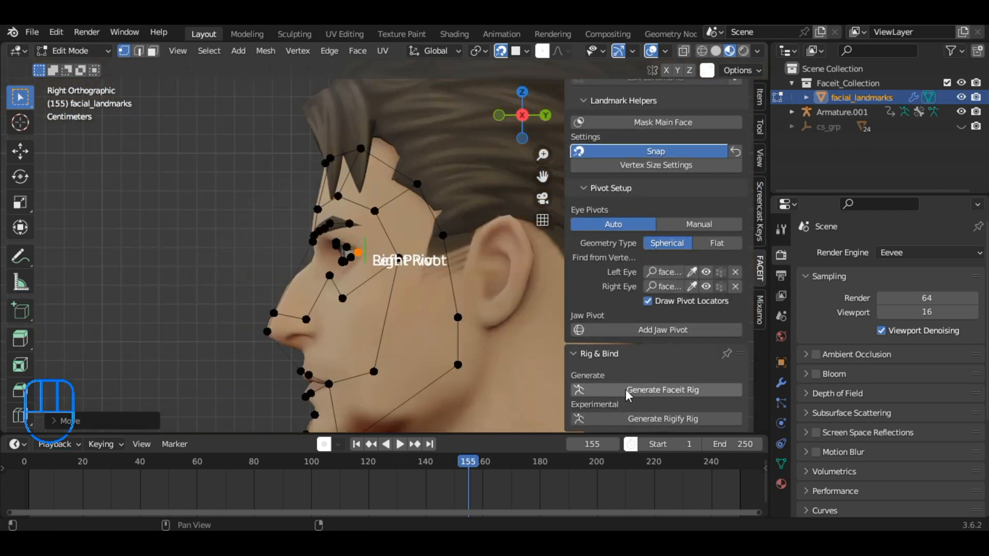
Generate the FaceIt rig, then confirm Bind in the popup to attach it to the face
left_click(662, 390)
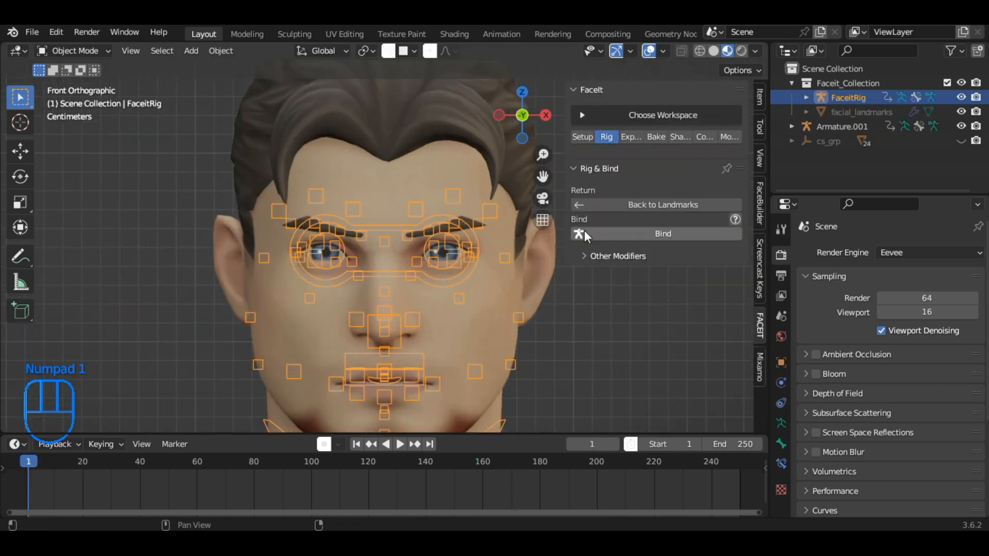
left_click(662, 233)
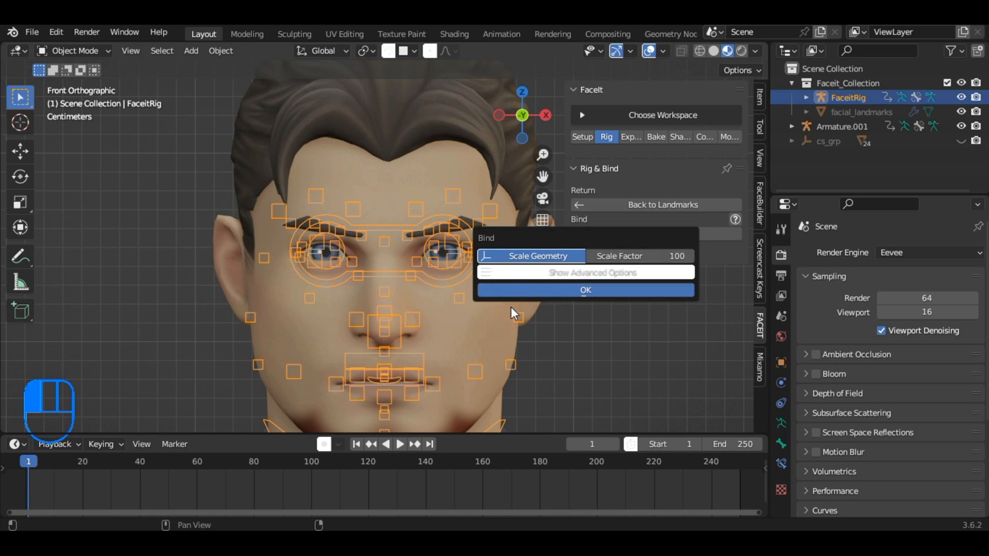
left_click(584, 290)
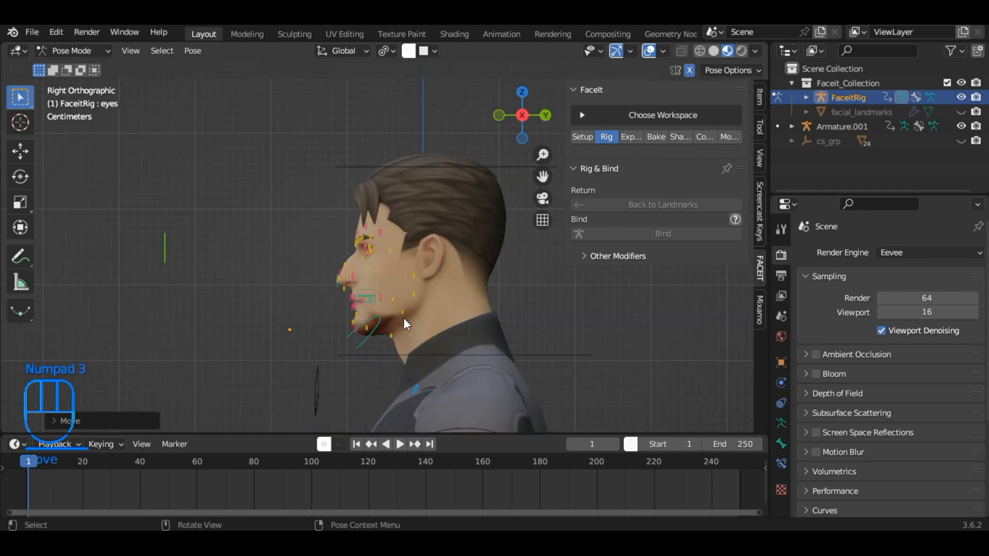
Move the jaw_master control to test face deformation, then return to front view
key("g")
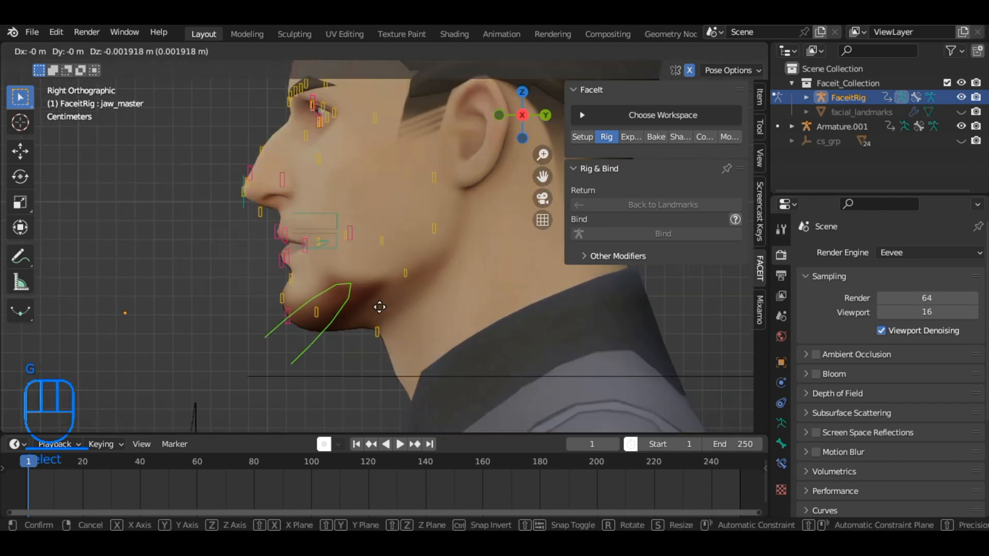
key("KP_1")
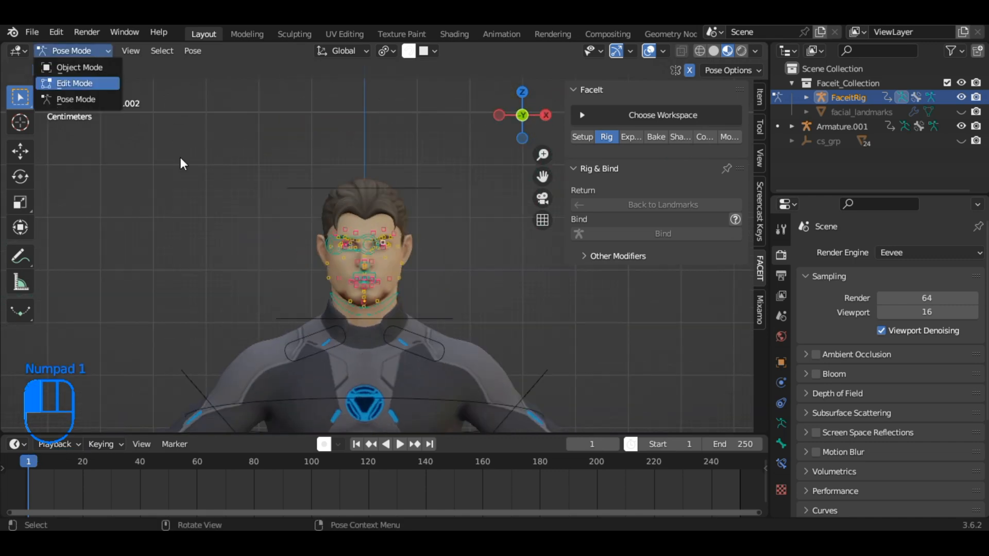
Join the FaceIt facial rig into body rig Armature.001 from the Bake tab, confirming with OK
left_click(79, 67)
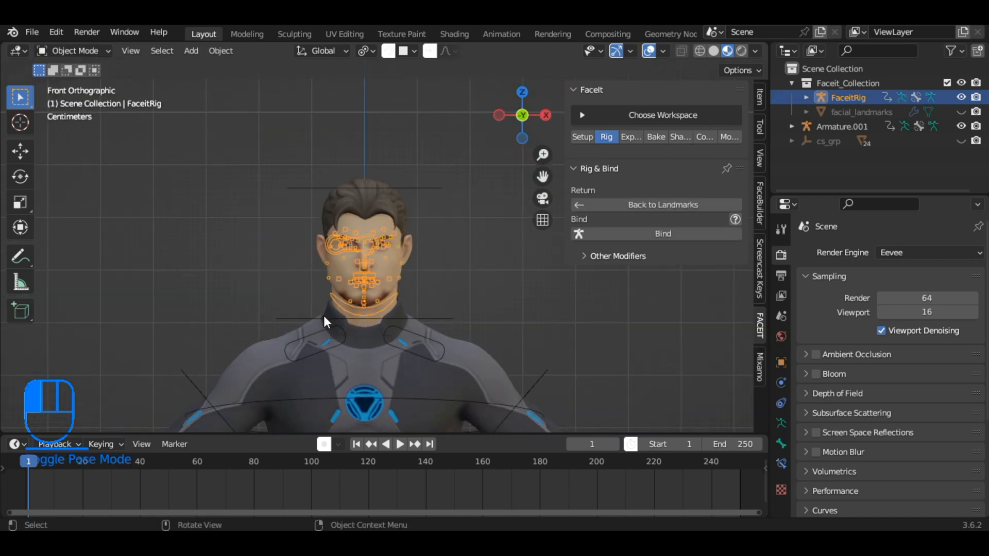
mouse_move(350, 194)
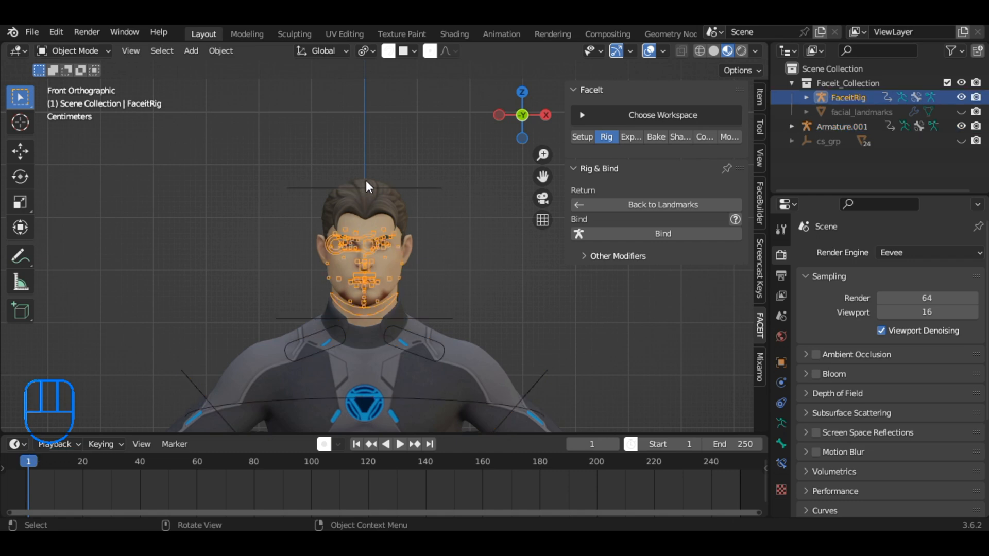
left_click(656, 137)
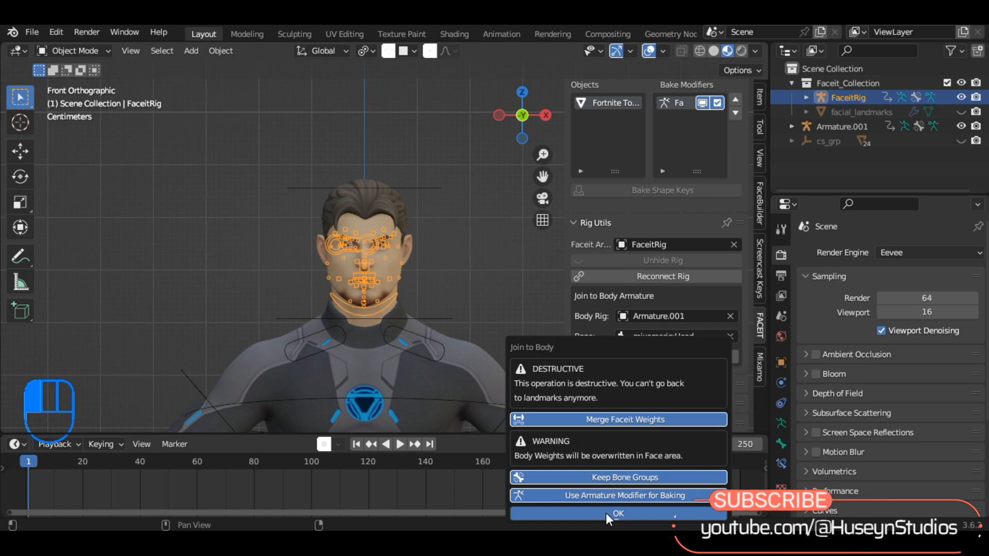
left_click(617, 513)
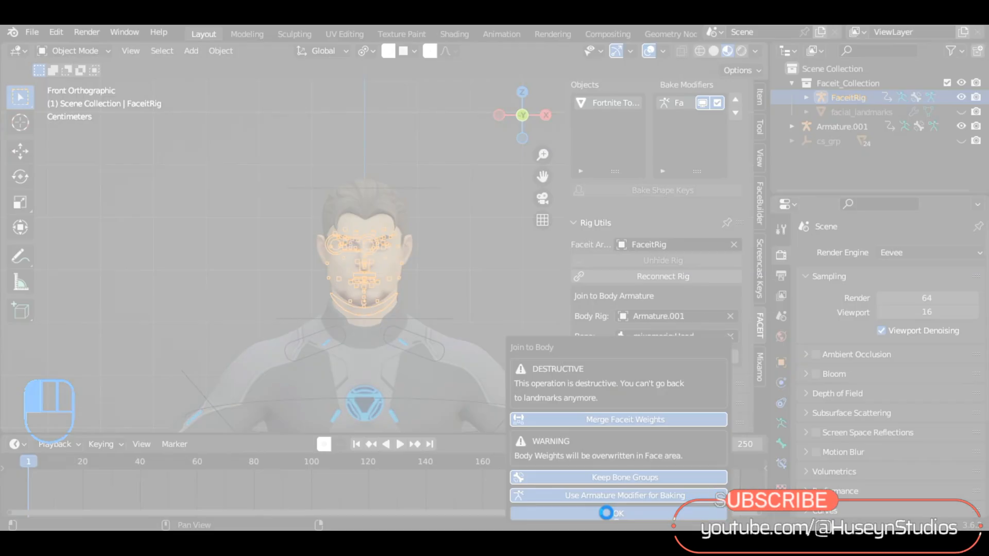
left_click(613, 514)
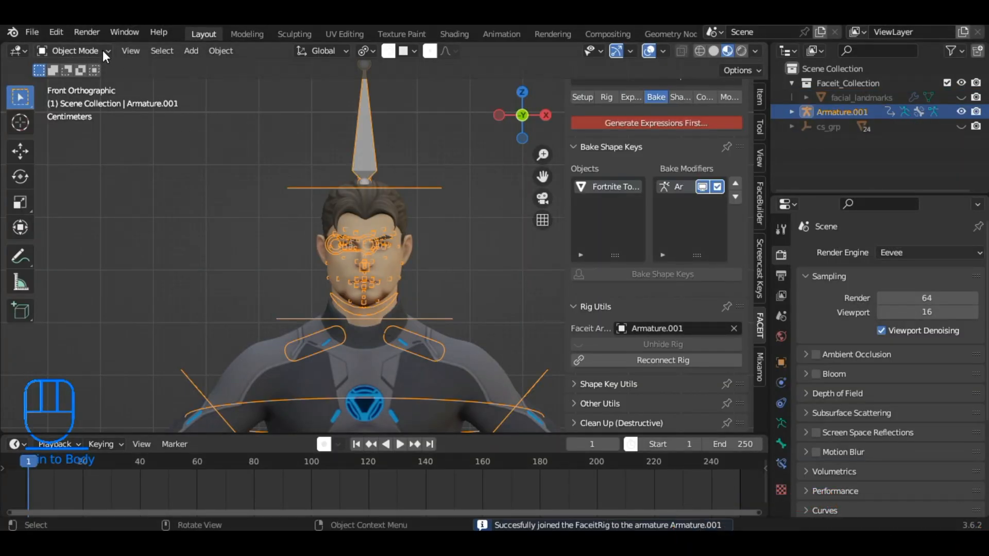
Pose Armature.001 in Pose Mode by moving the jaw and rotating leg and arm controls
left_click(73, 51)
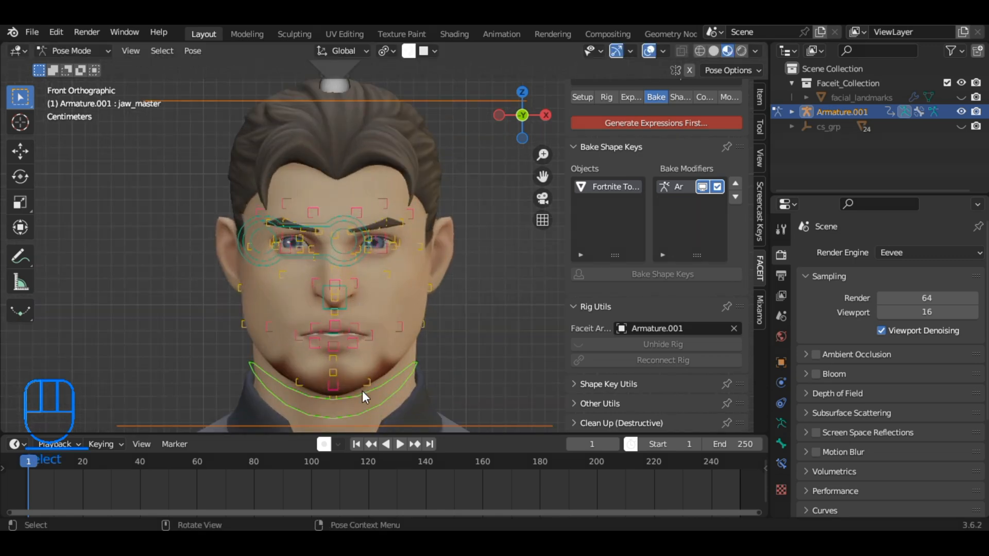
key("g")
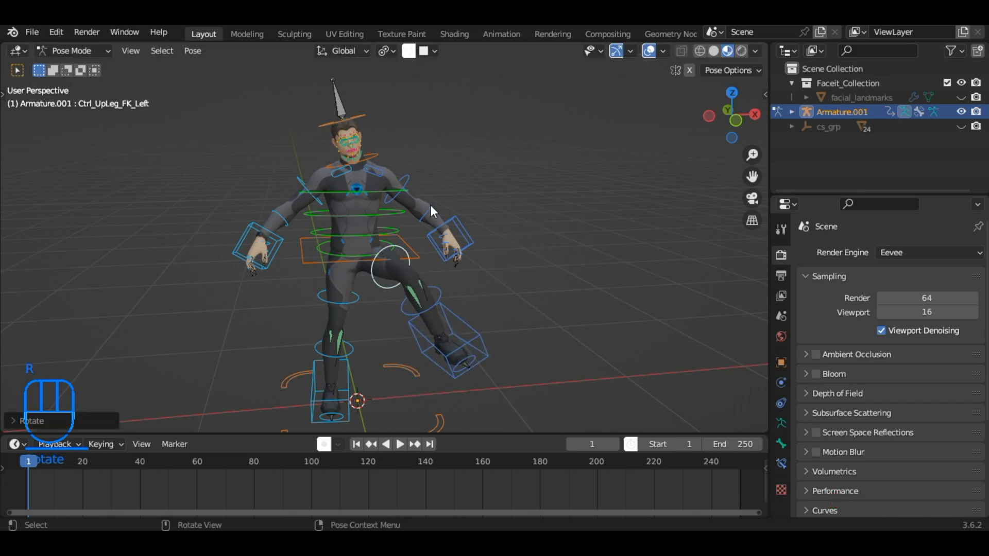
left_click_drag(432, 212, 388, 287)
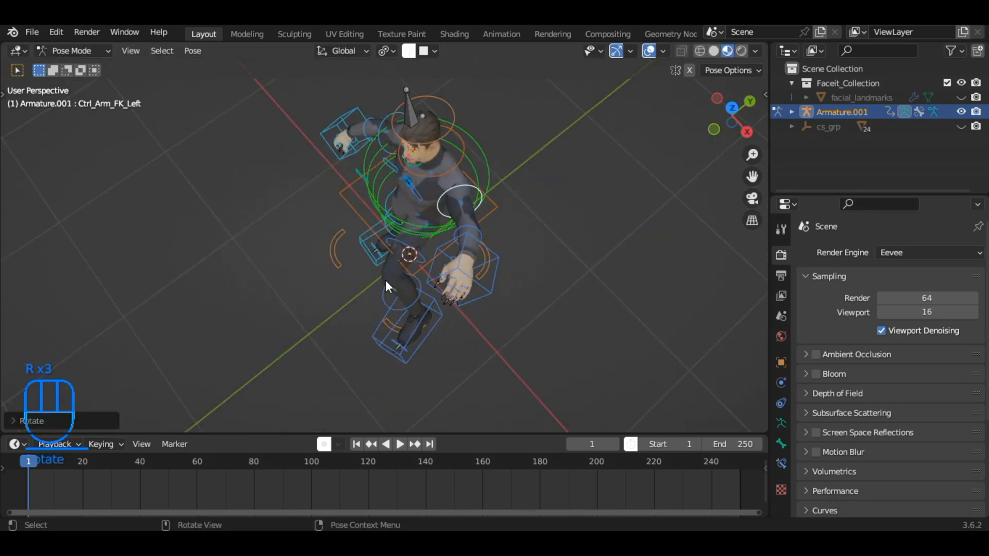